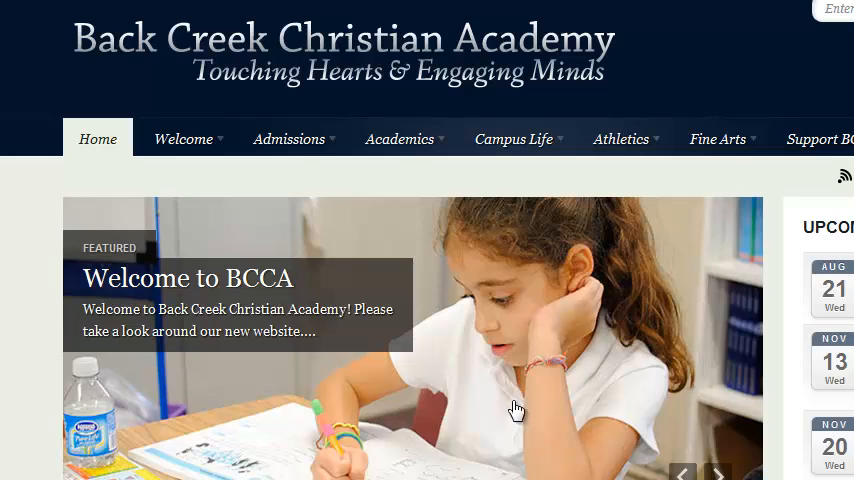
mouse_move(458, 348)
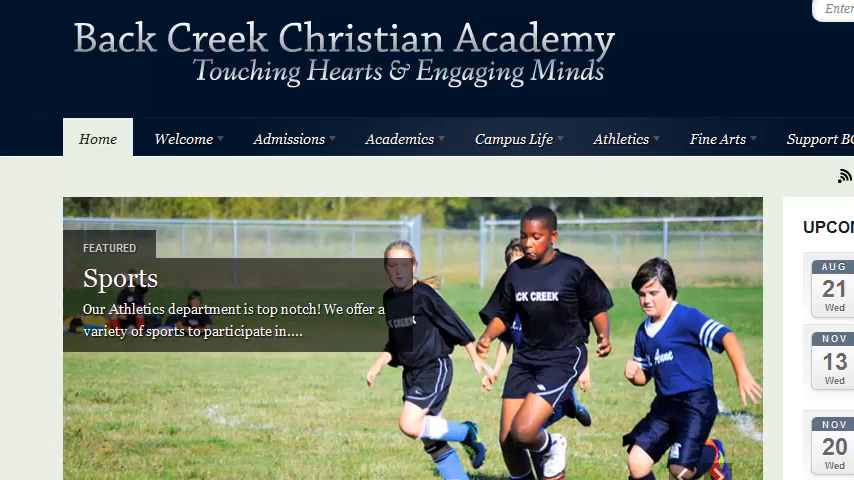
mouse_move(228, 256)
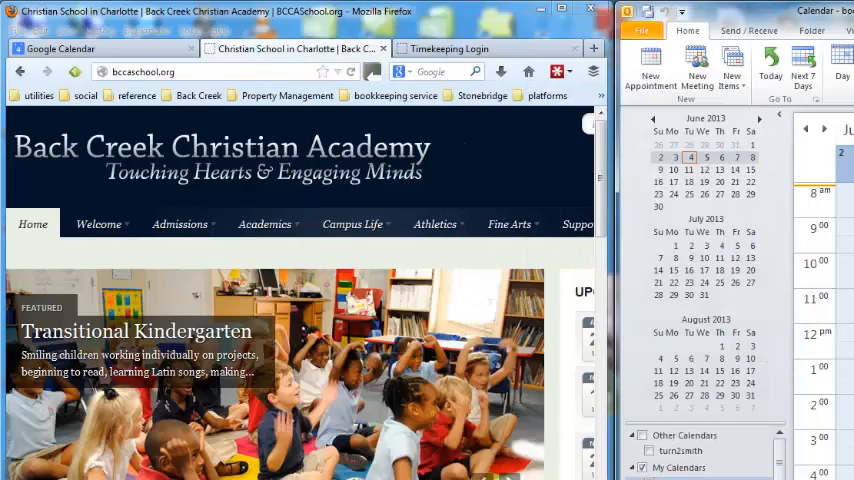
mouse_move(320, 196)
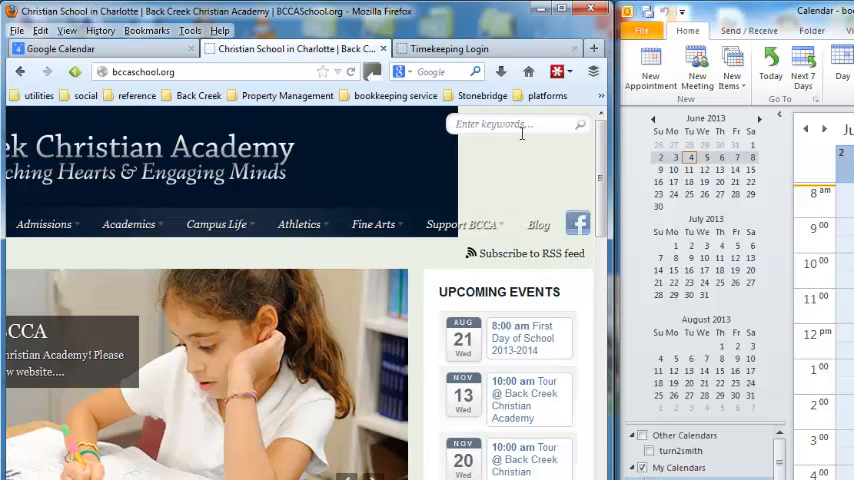
Step: Search the school website for 'time clock' and go to the Employee Resources result
click(516, 124)
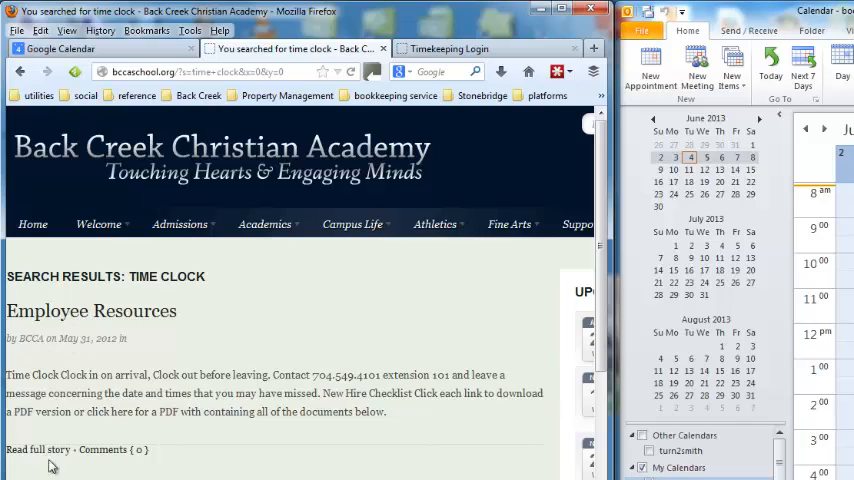
click(92, 312)
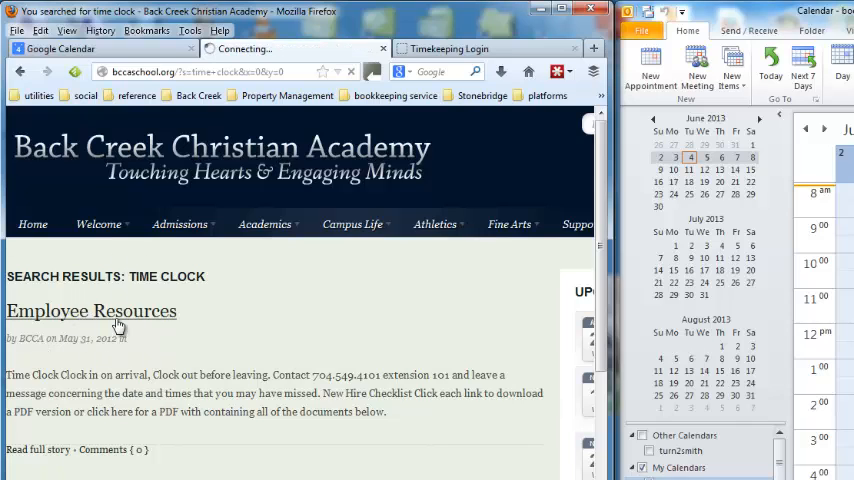
click(90, 312)
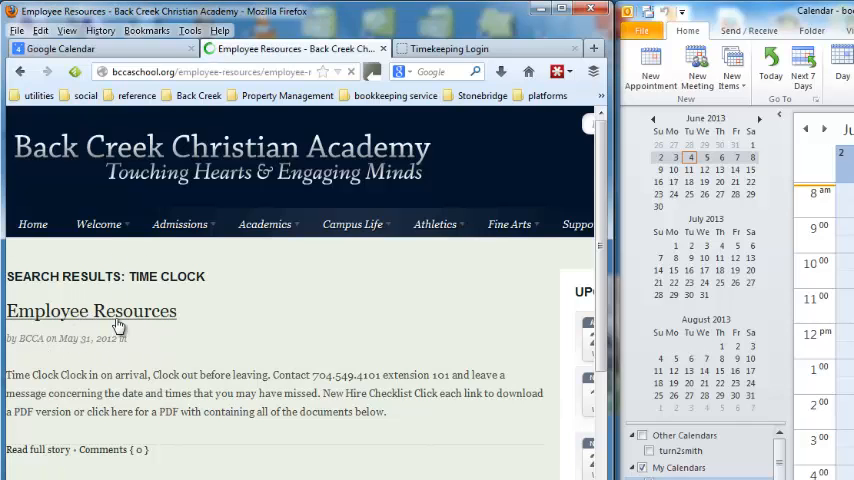
click(90, 312)
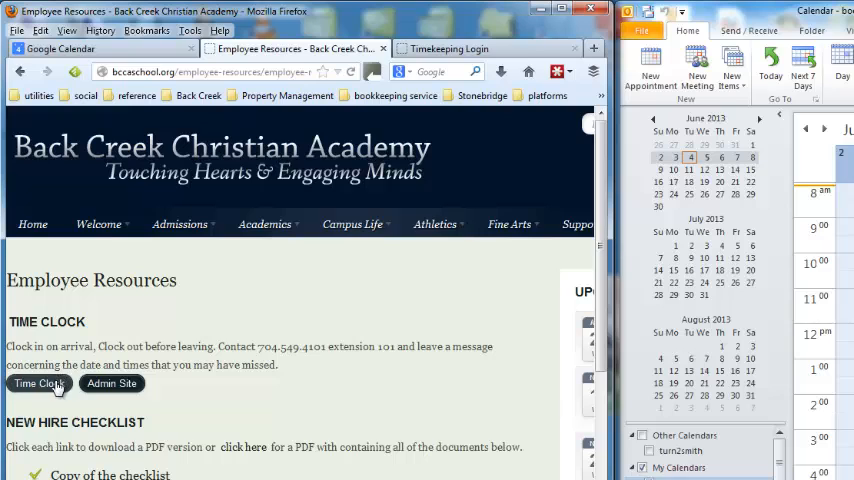
Step: Launch the Web Clock login page in a new tab and return to Employee Resources
click(38, 384)
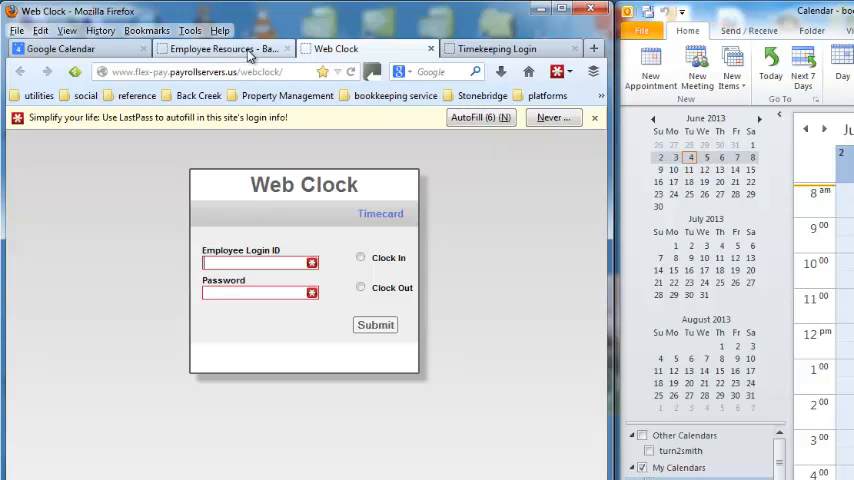
click(218, 48)
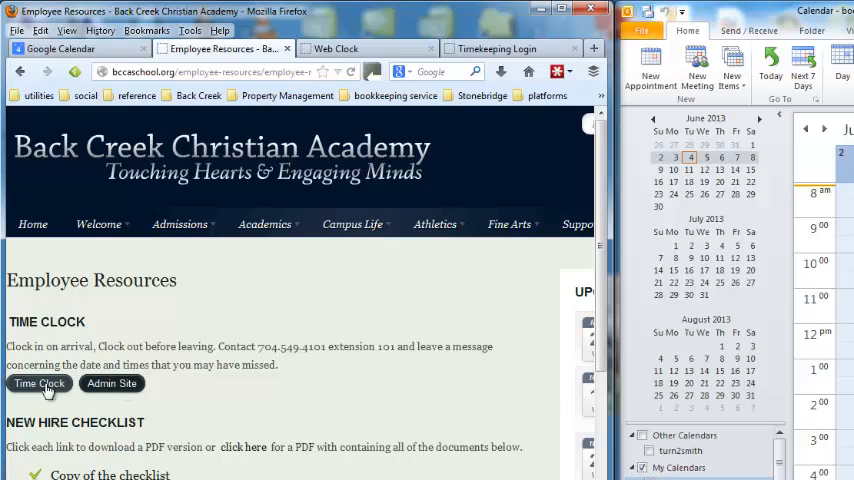
mouse_move(112, 384)
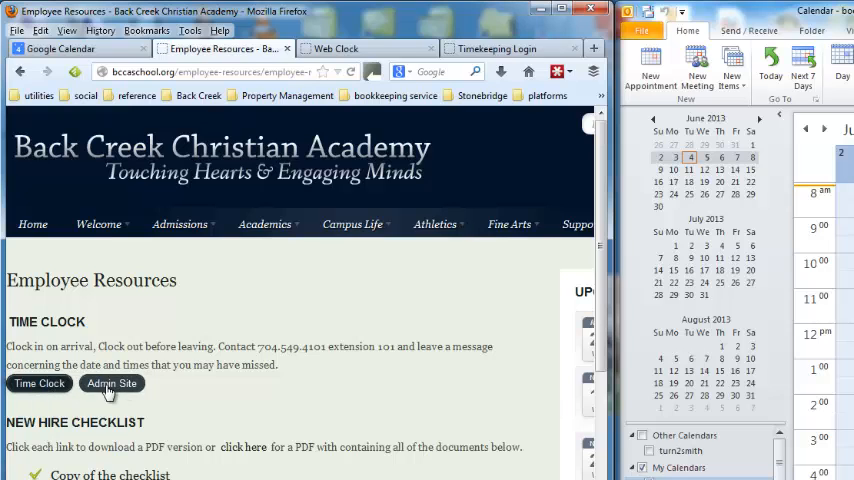
Step: Sign in to the Online Timekeeping admin site with the autofilled credentials
click(112, 384)
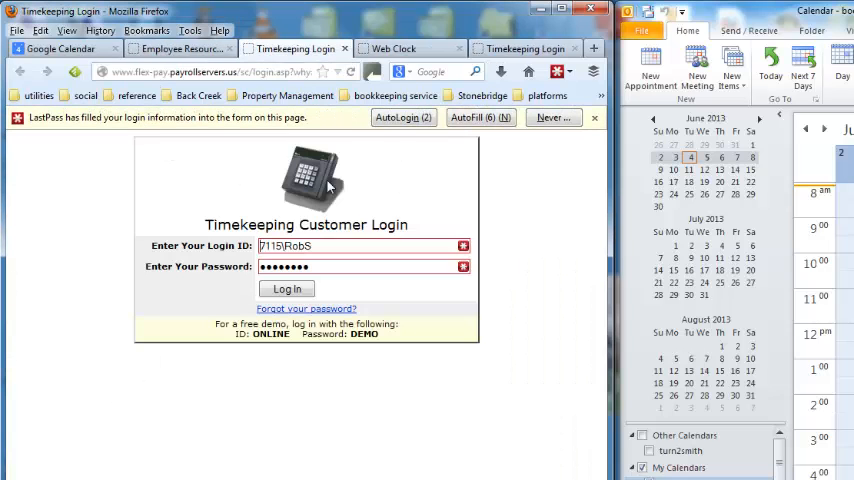
mouse_move(396, 184)
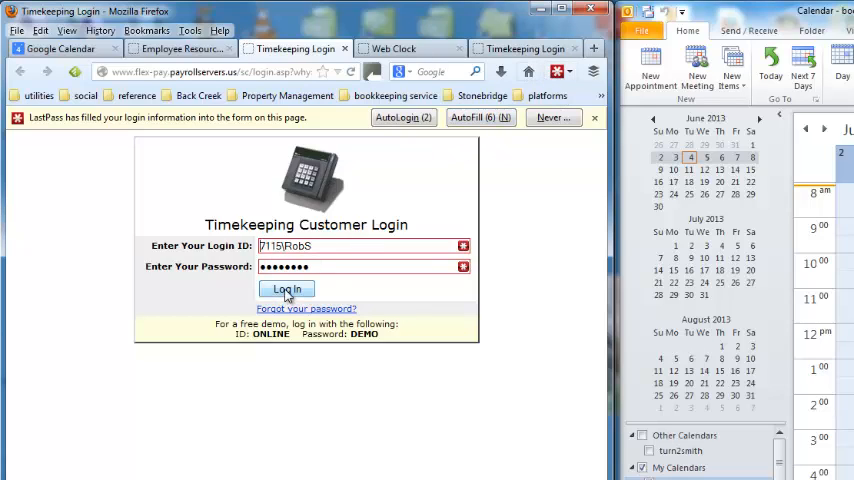
click(286, 288)
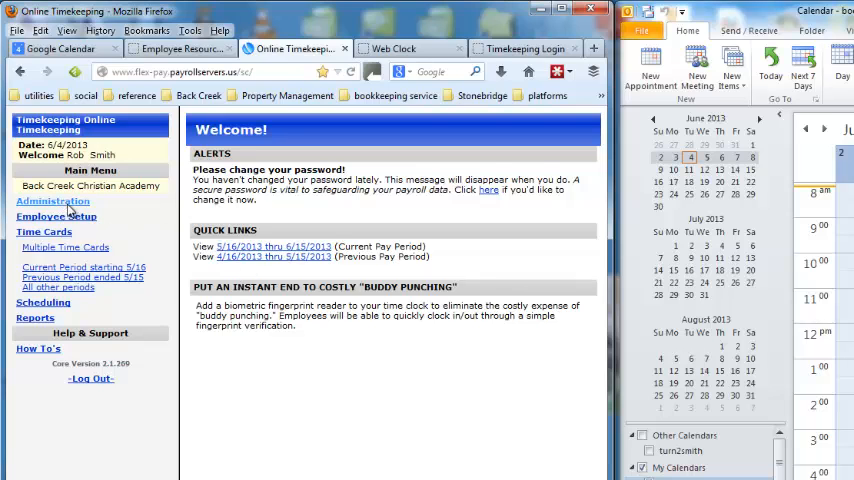
click(56, 216)
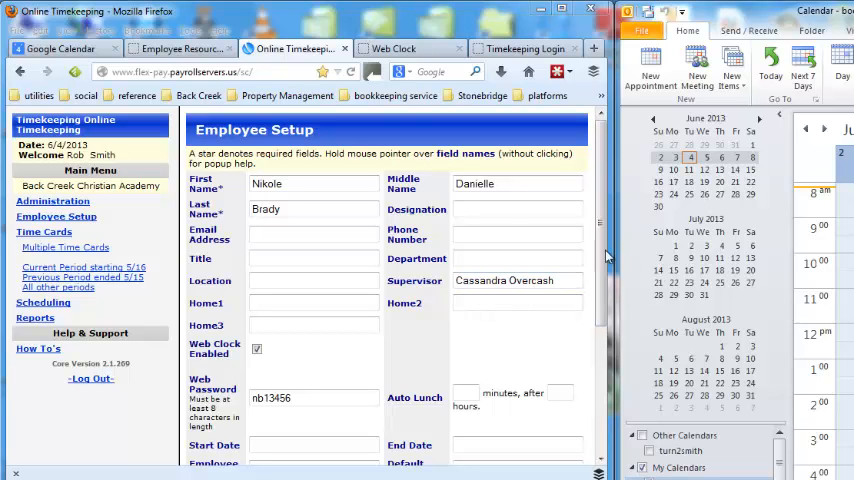
scroll(down, 3)
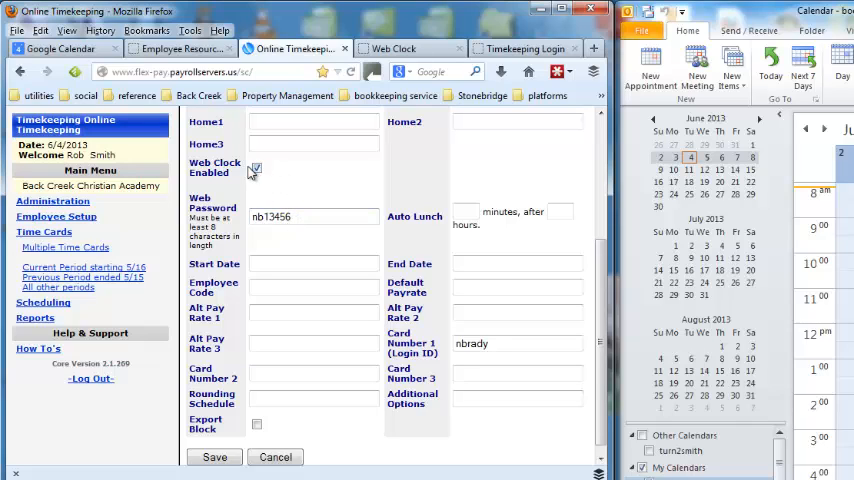
click(256, 168)
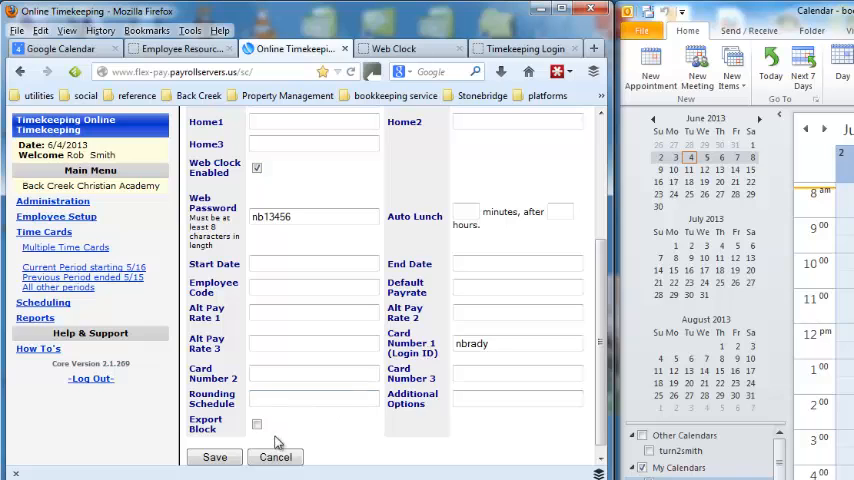
click(214, 456)
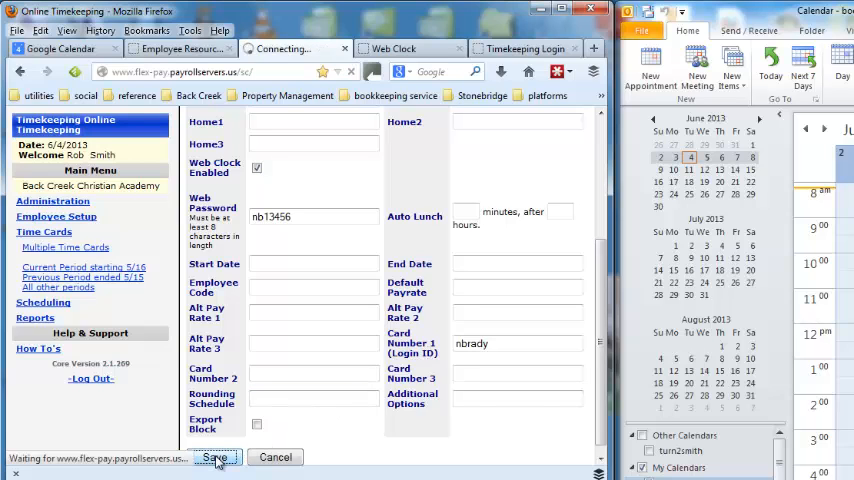
click(216, 456)
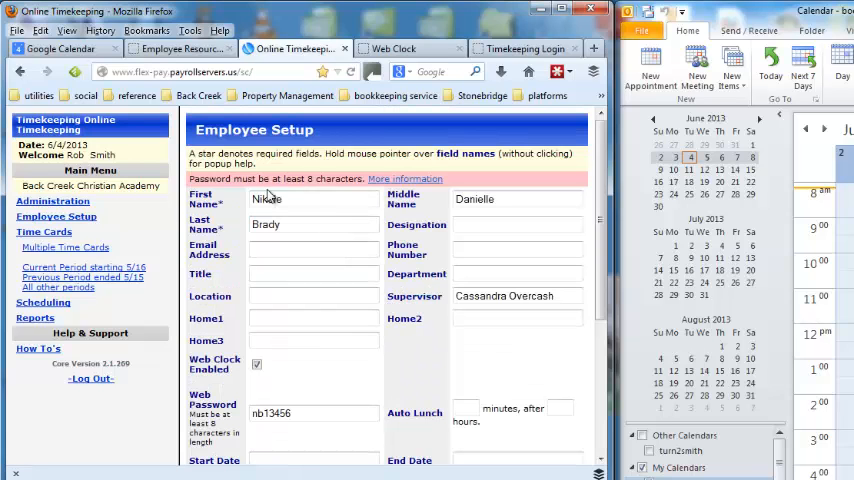
scroll(down, 3)
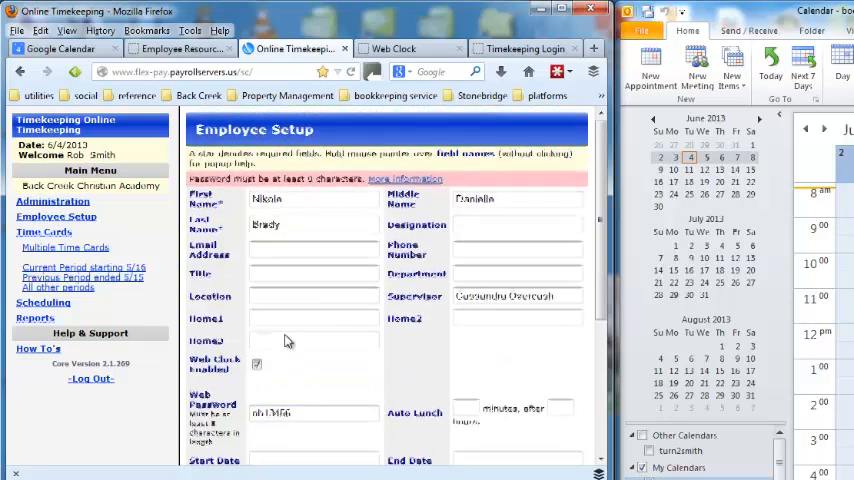
click(314, 412)
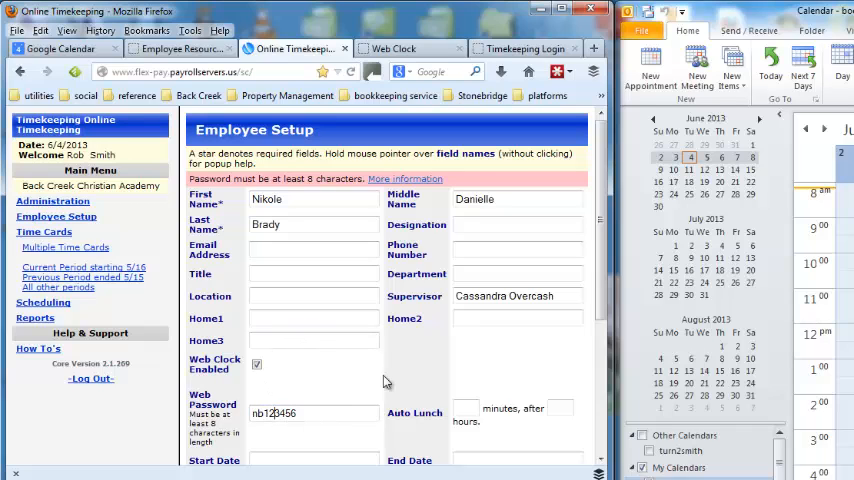
scroll(down, 3)
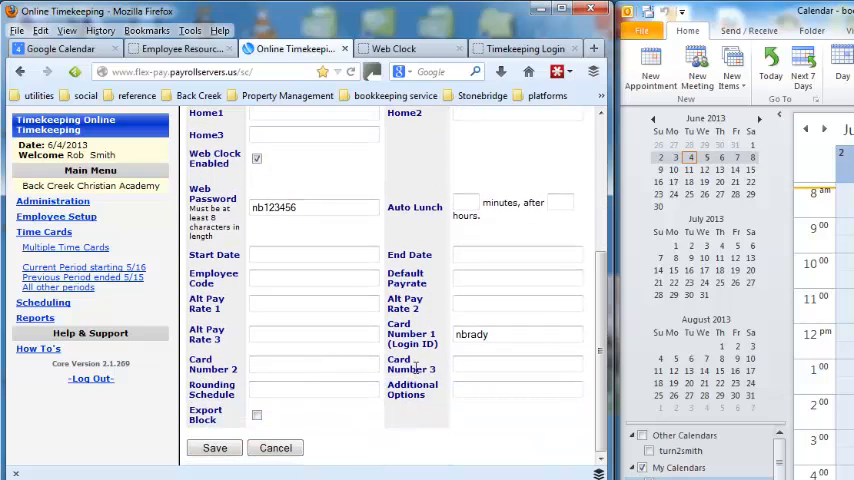
click(214, 448)
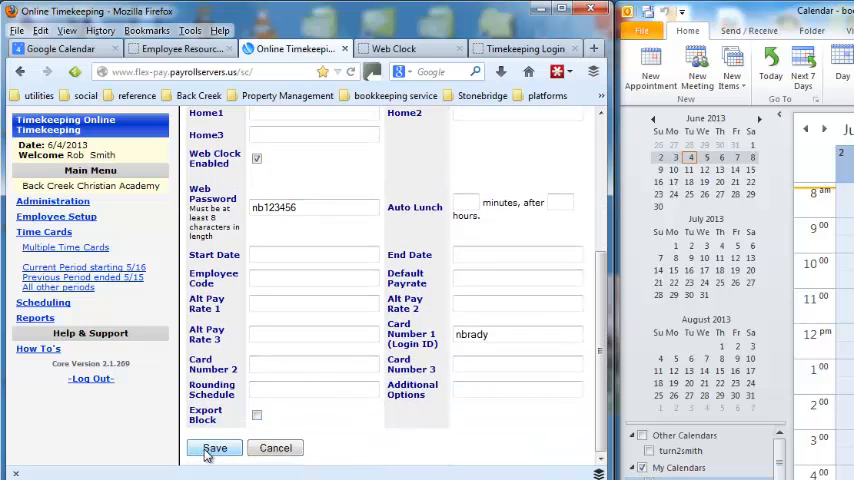
click(214, 448)
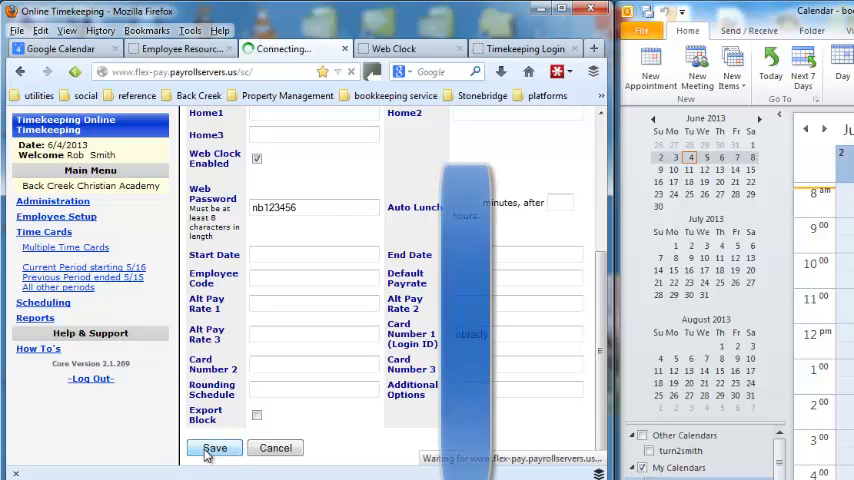
click(214, 448)
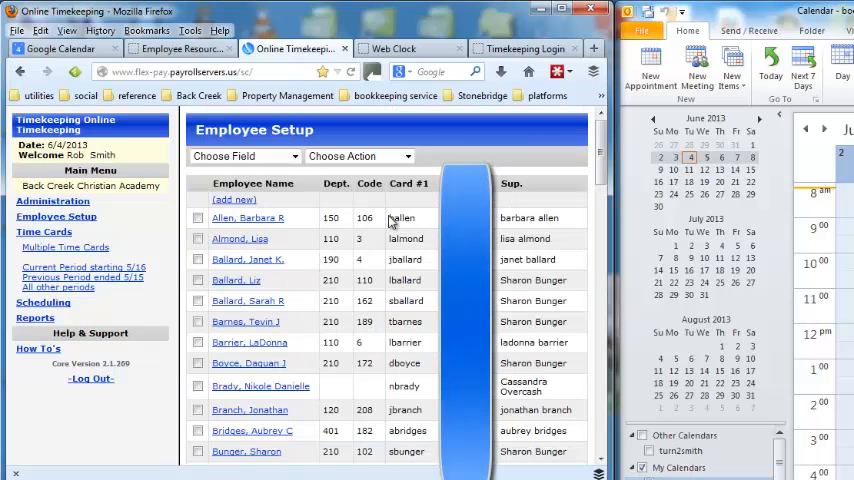
click(410, 48)
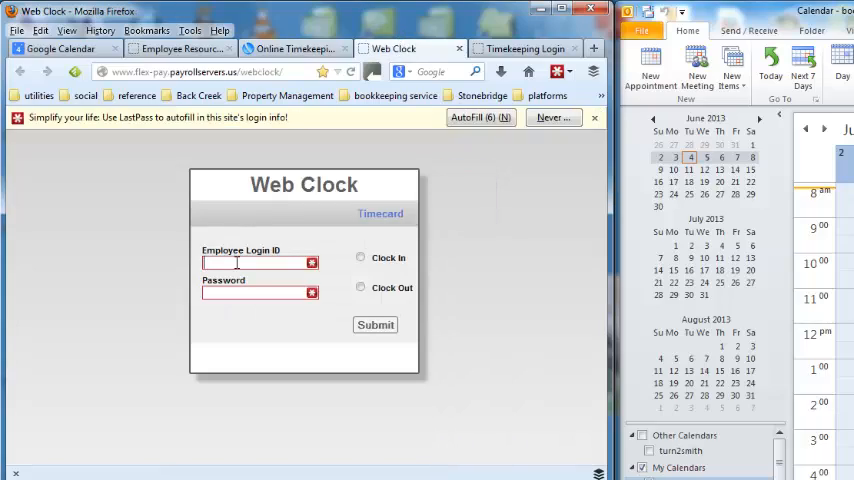
text(nbrady)
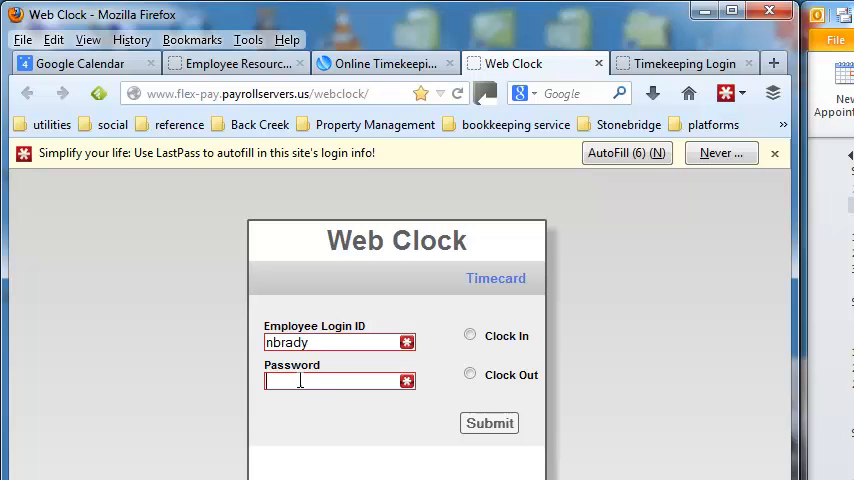
text(••)
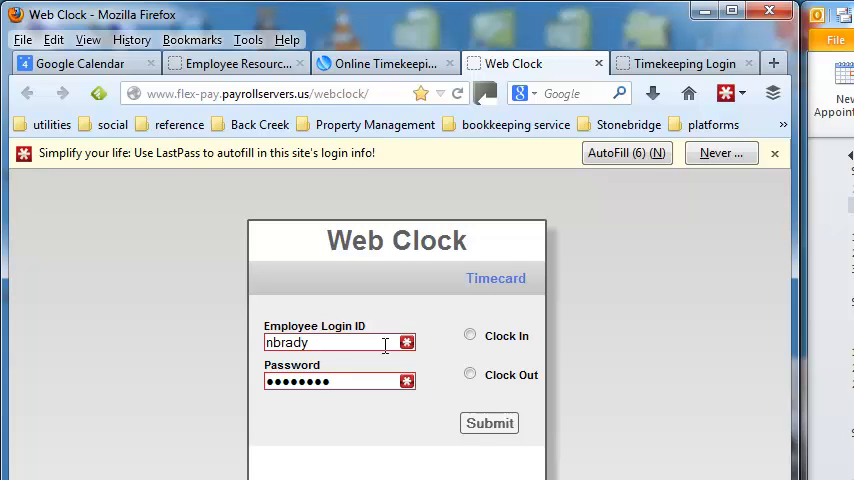
click(488, 424)
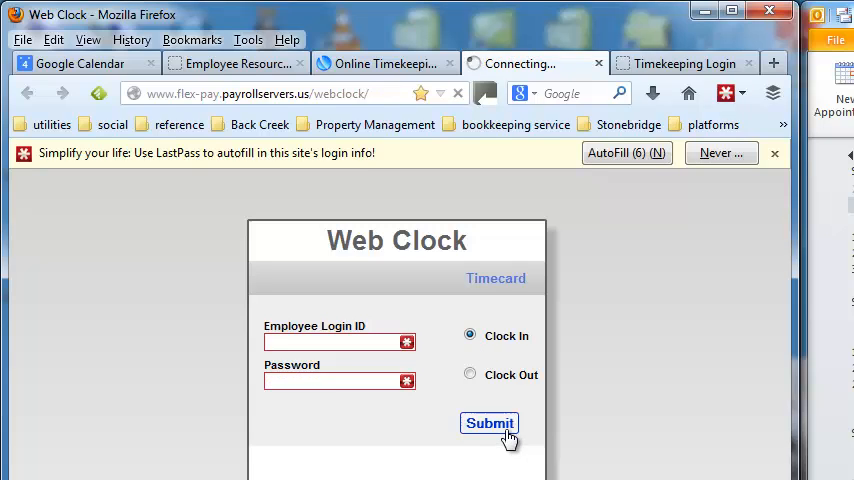